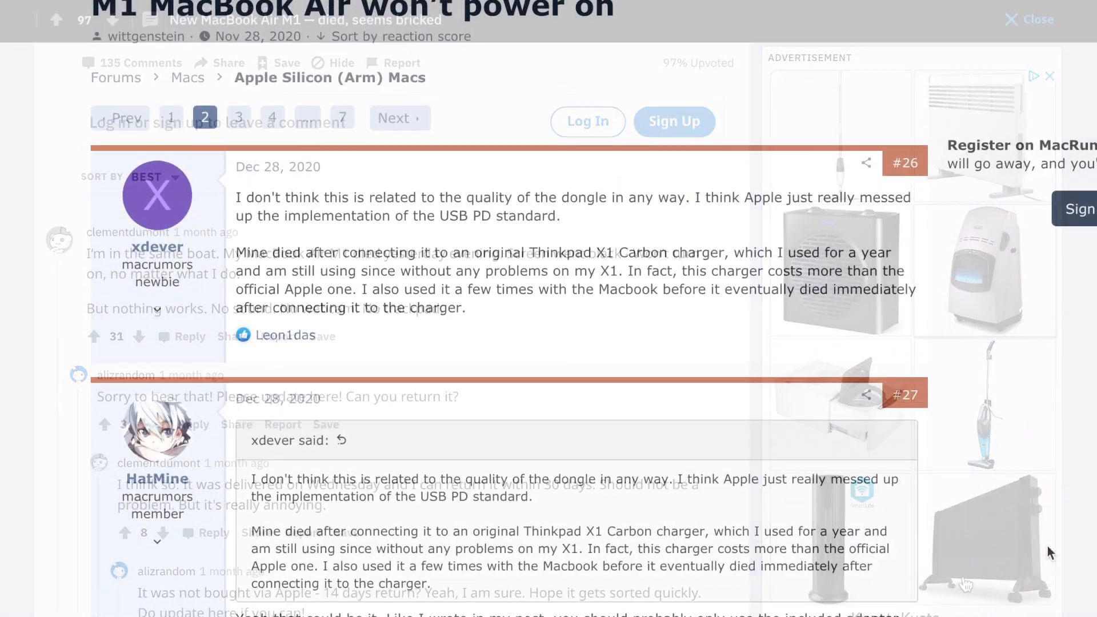
pyautogui.scroll(-3)
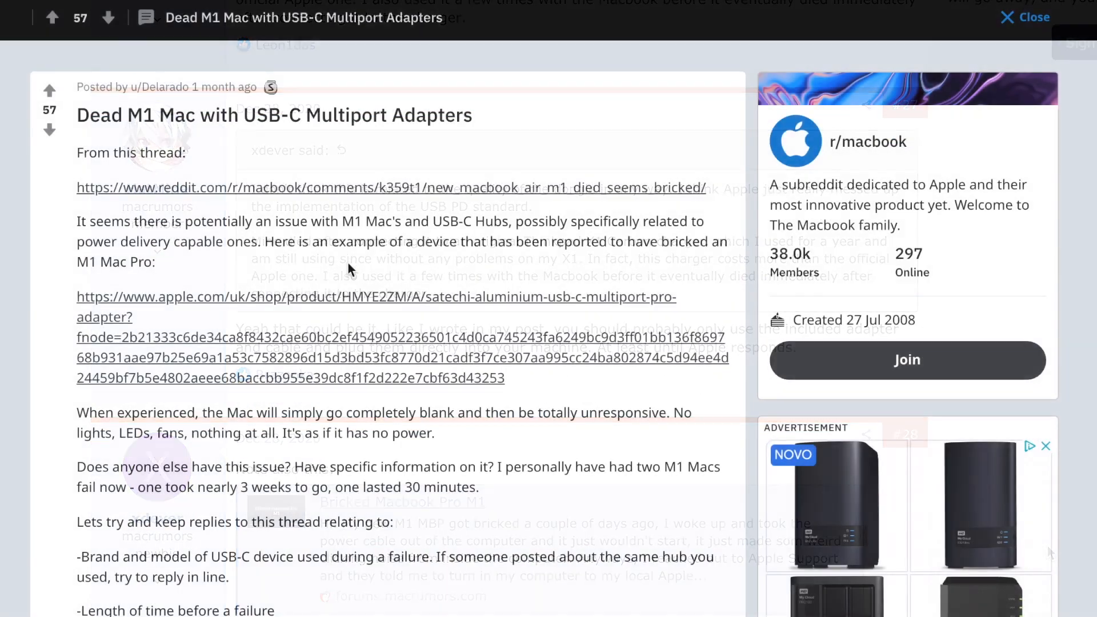
pyautogui.scroll(-3)
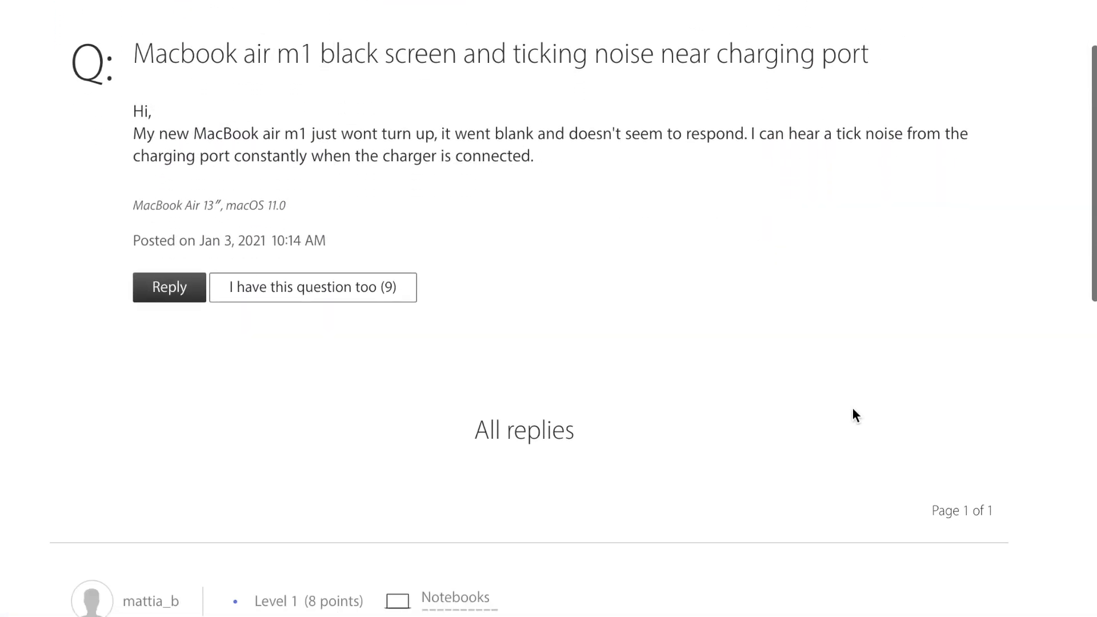
pyautogui.scroll(-3)
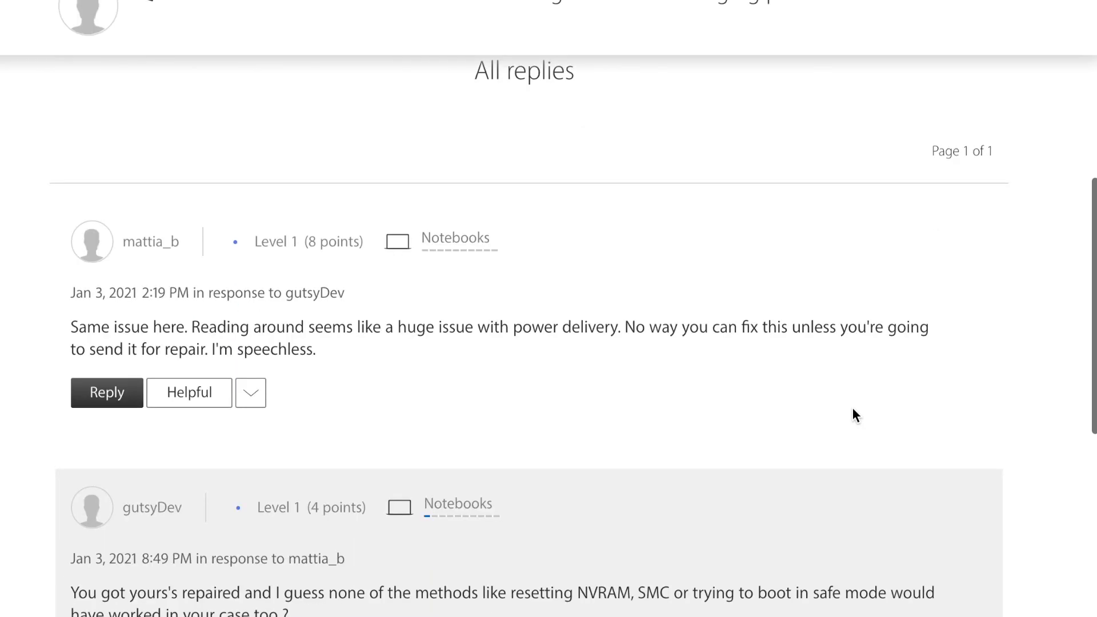
pyautogui.scroll(-3)
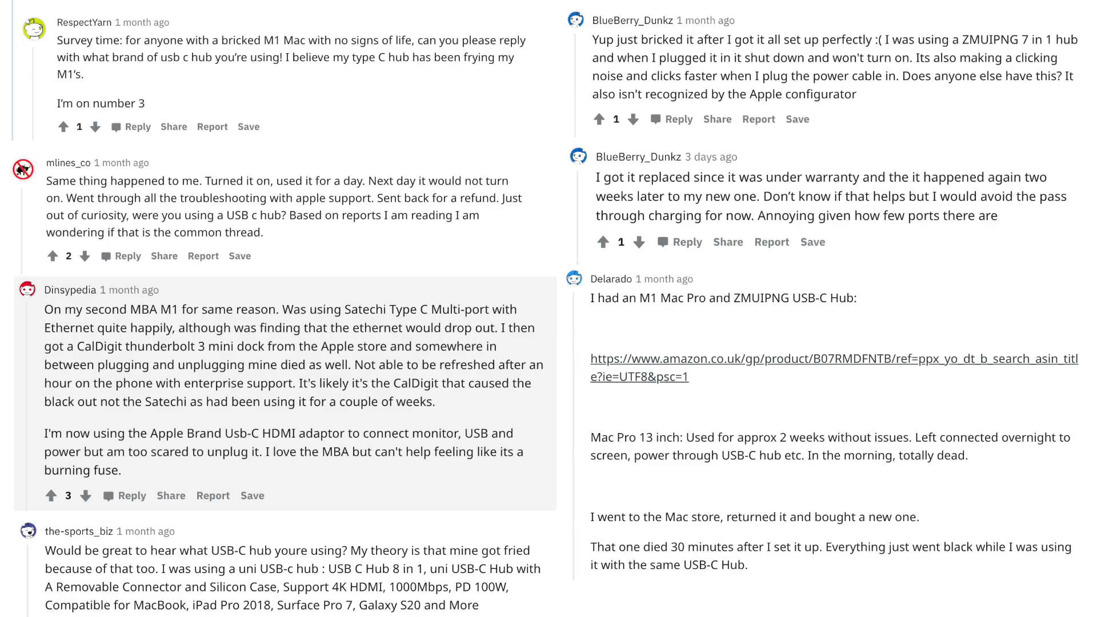
pyautogui.scroll(-3)
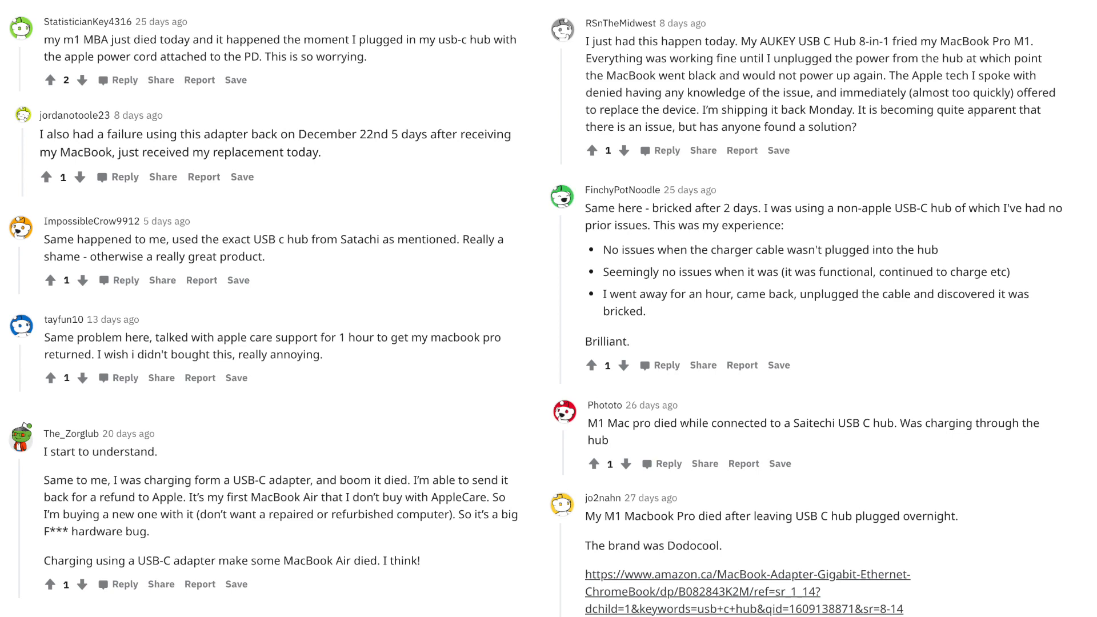
pyautogui.scroll(-3)
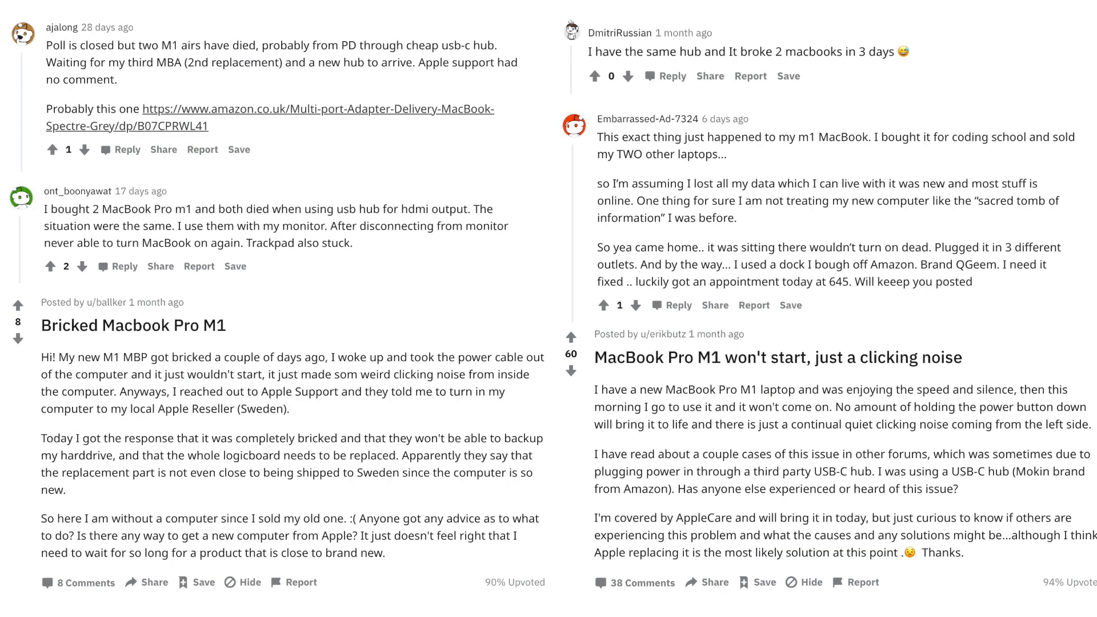